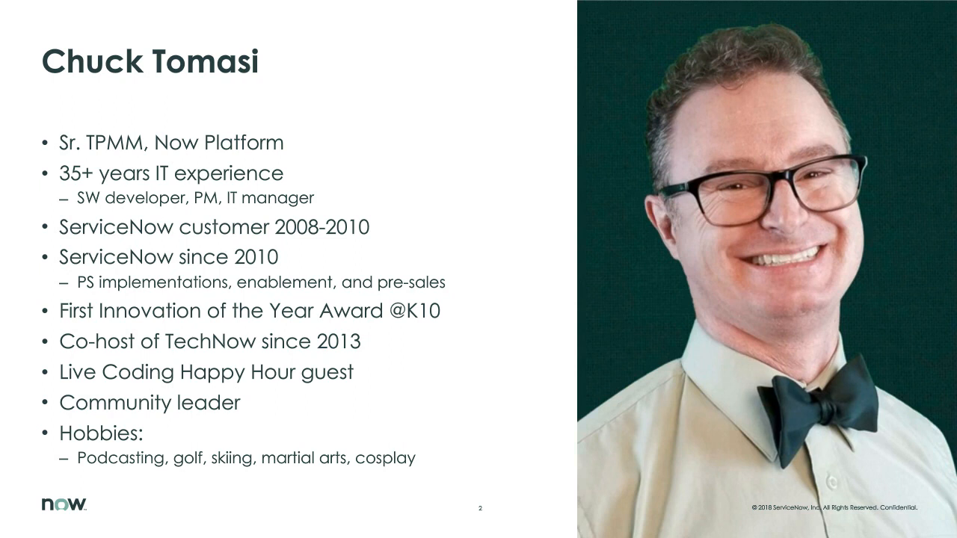
- Advance the slide show from the first presenter's bio to the second presenter's bio slide
key(Right)
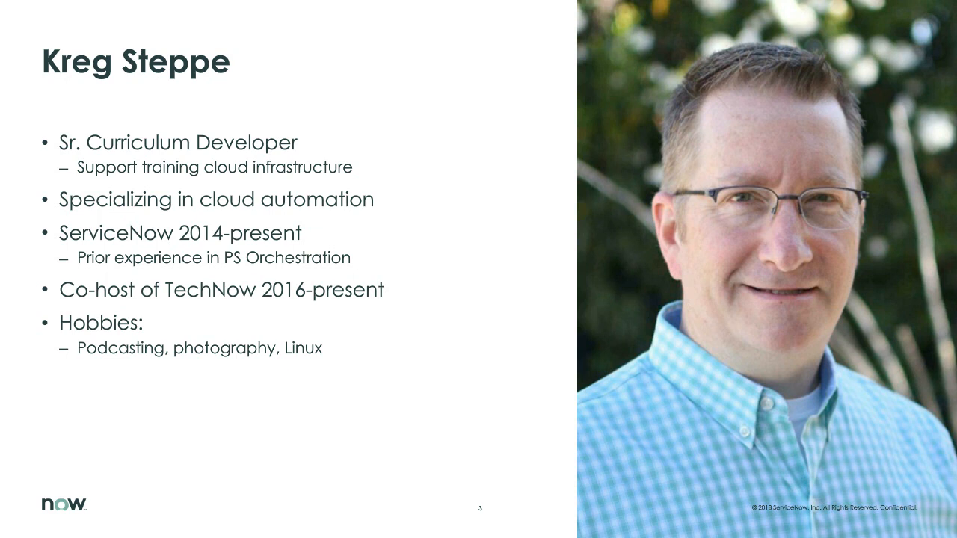
key(Right)
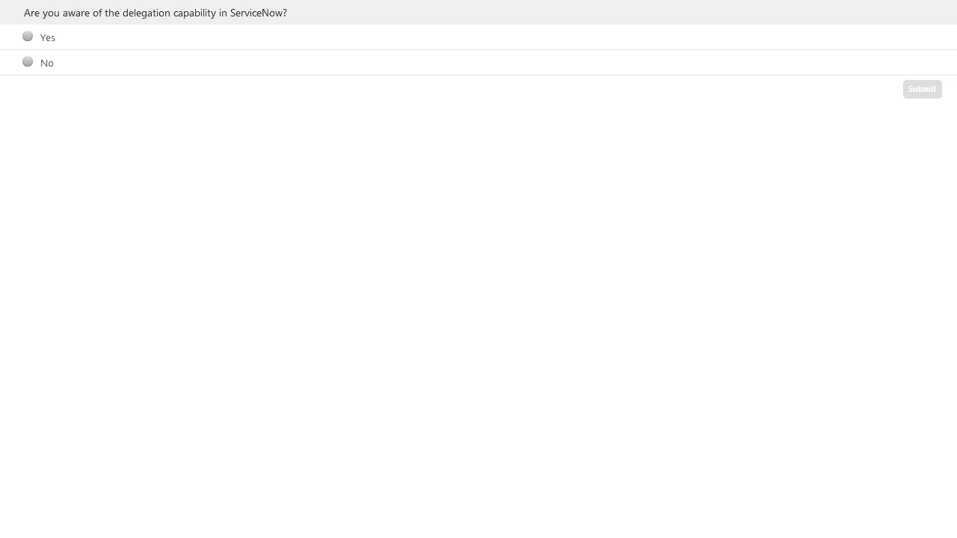
click(922, 89)
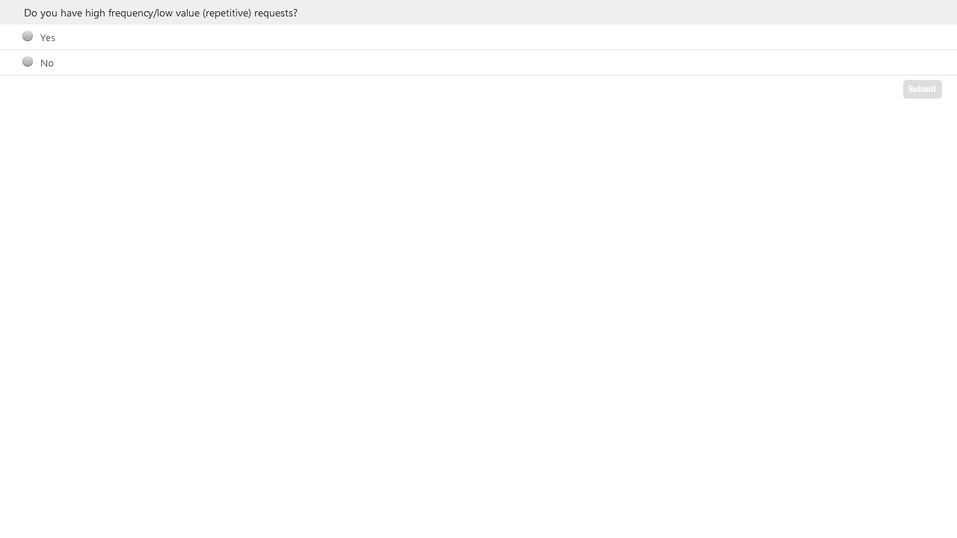
click(922, 89)
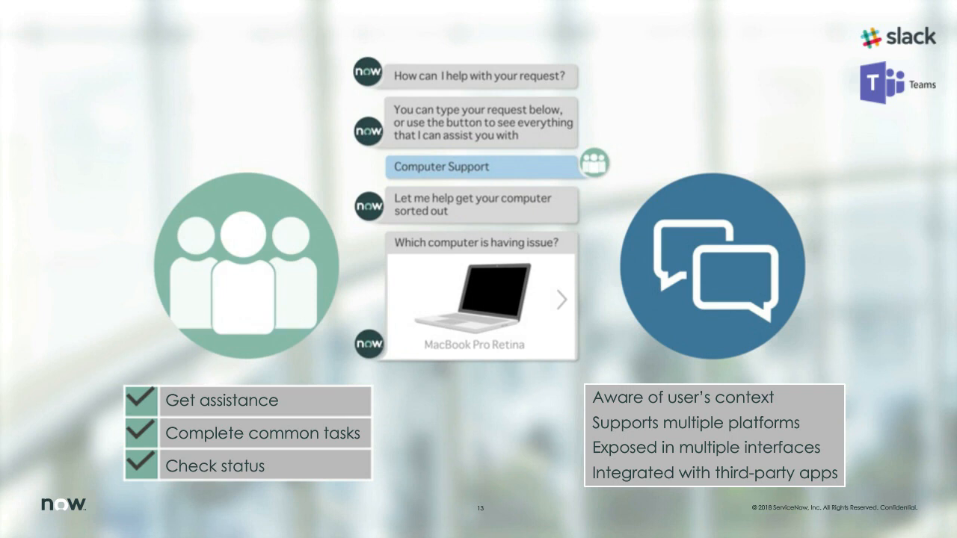
key(Right)
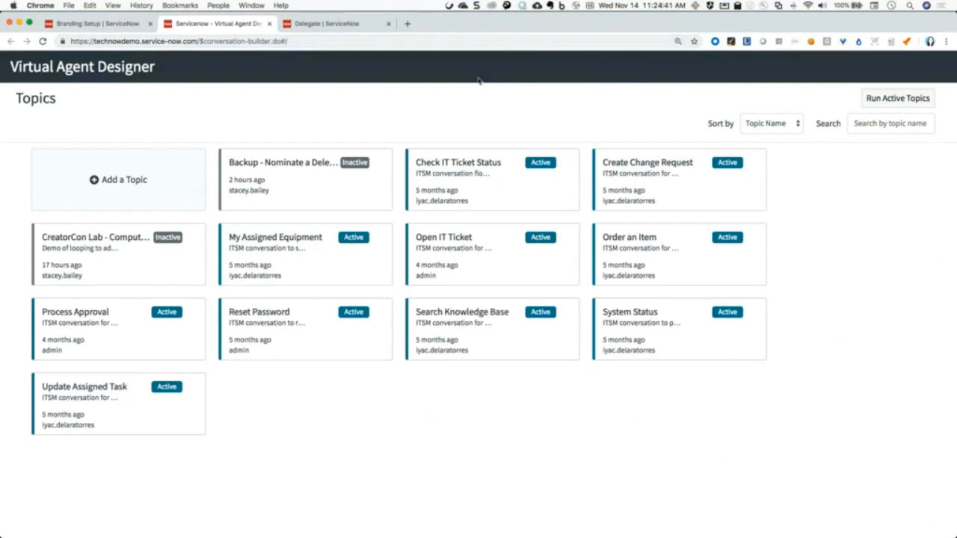
mouse_move(449, 91)
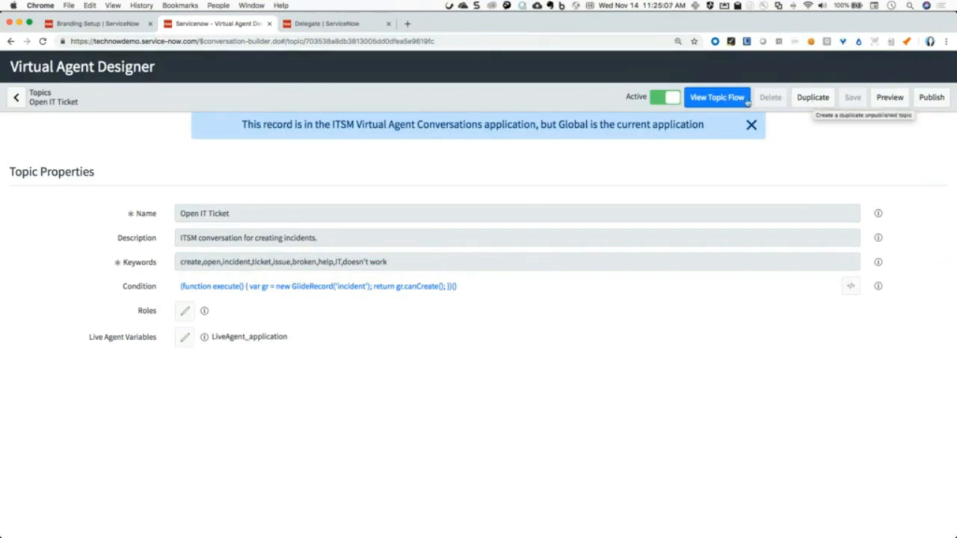
- Open the Open IT Ticket topic in Virtual Agent Designer to inspect its properties
click(15, 97)
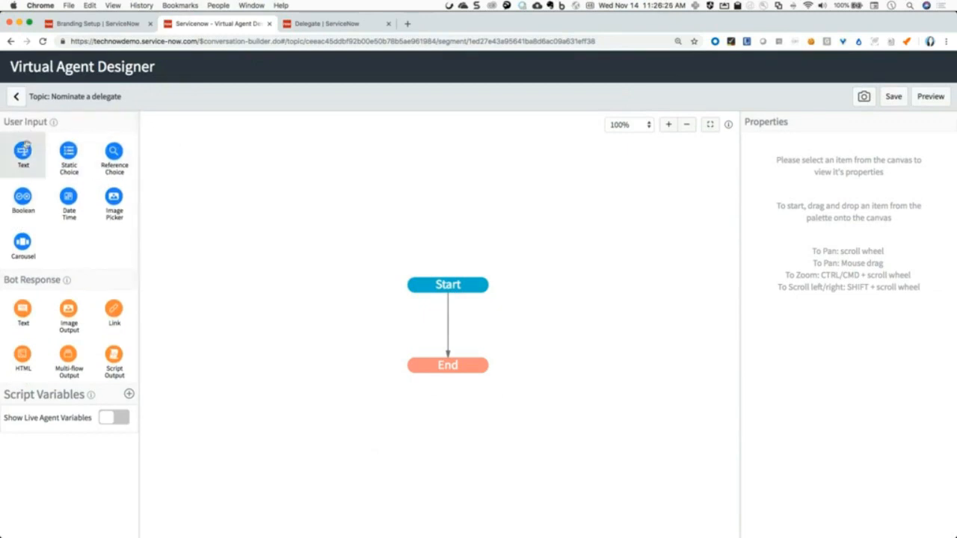
mouse_move(81, 255)
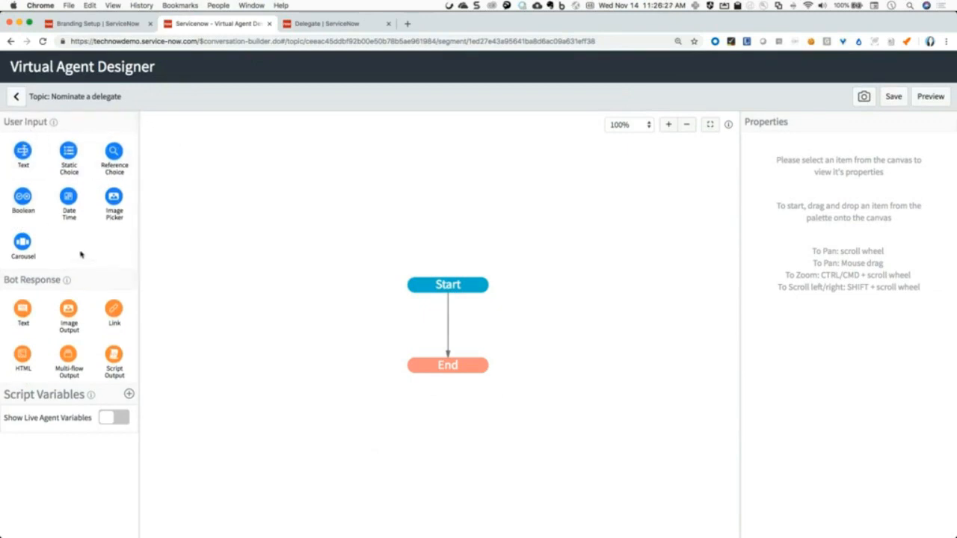
scroll(down, 3)
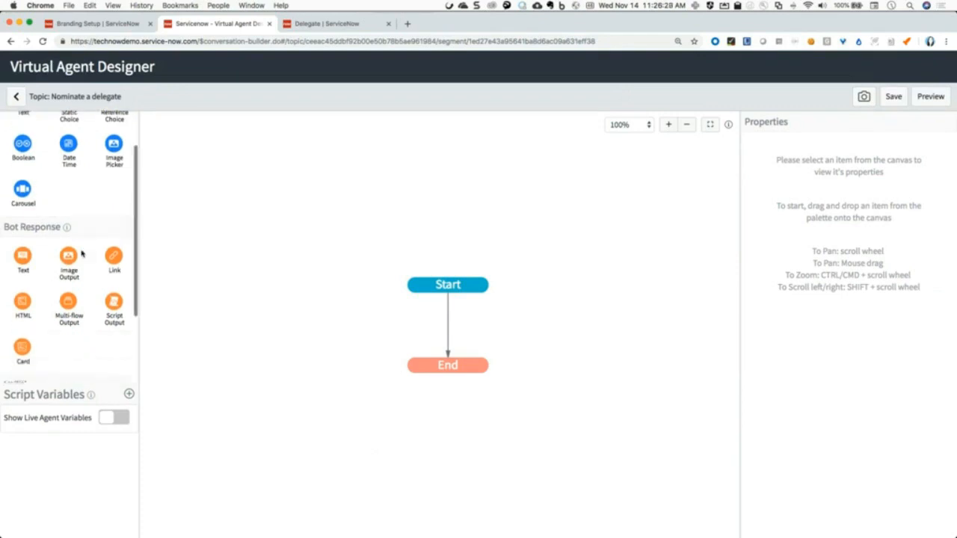
scroll(down, 3)
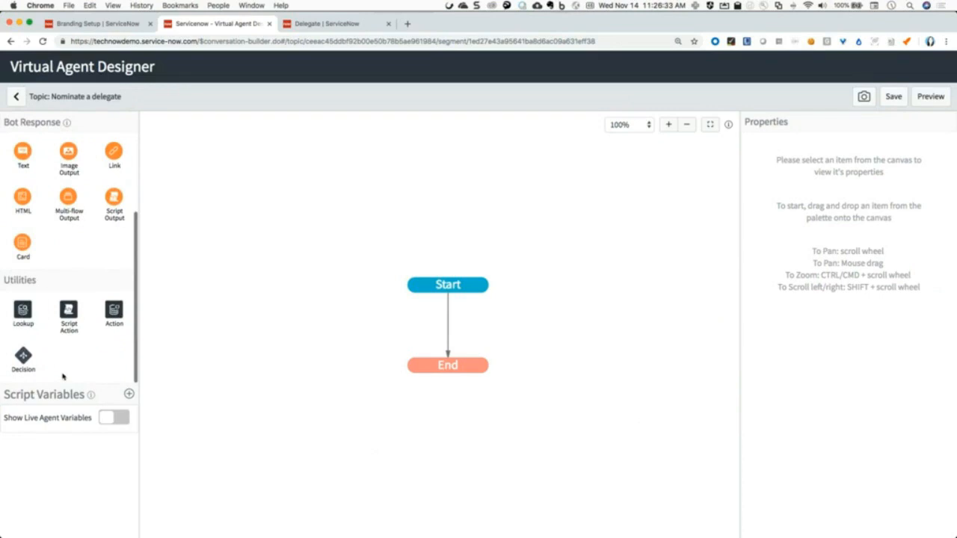
- Select the Start node to show Start Segment Properties with the Greeting Response field
click(447, 285)
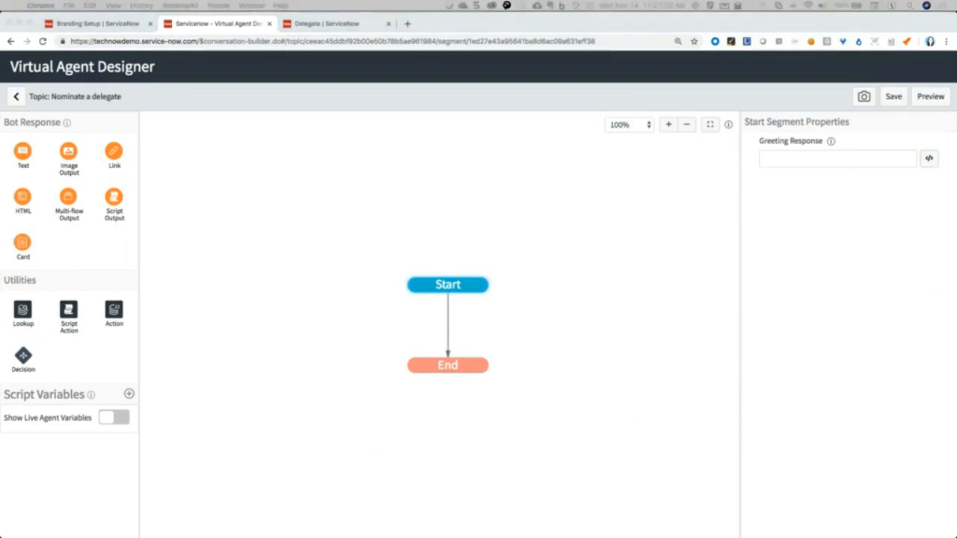
text(Hello, {{user.first_name}}.  Let's set up a delegate.)
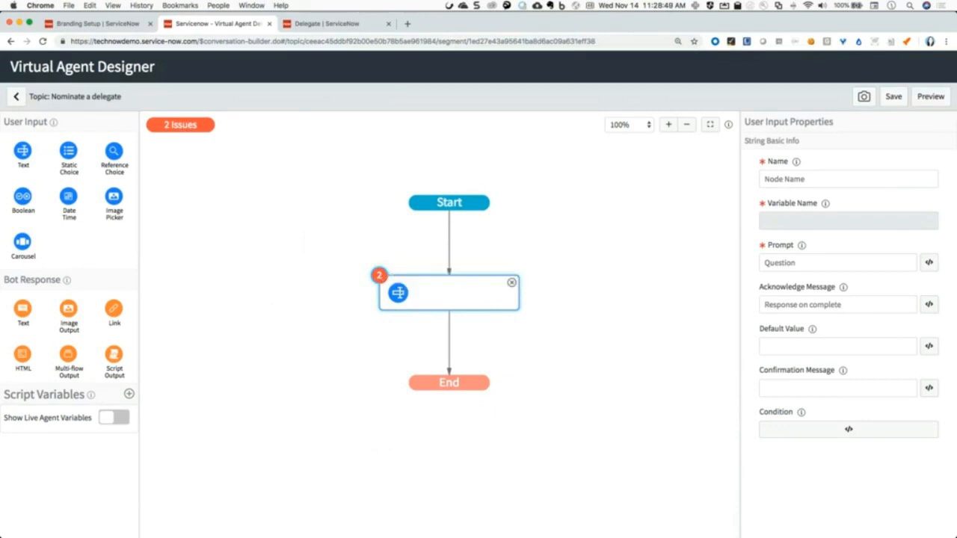
- Place a Text user input step on the connector between Start and End
click(931, 96)
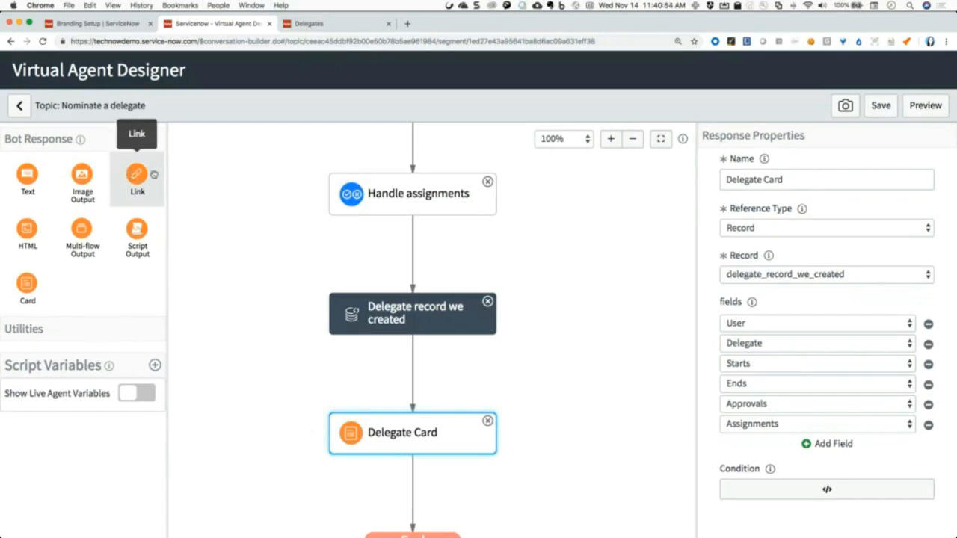
- Add a Link bot response after the Delegate Card, named 'Link to record'
click(137, 180)
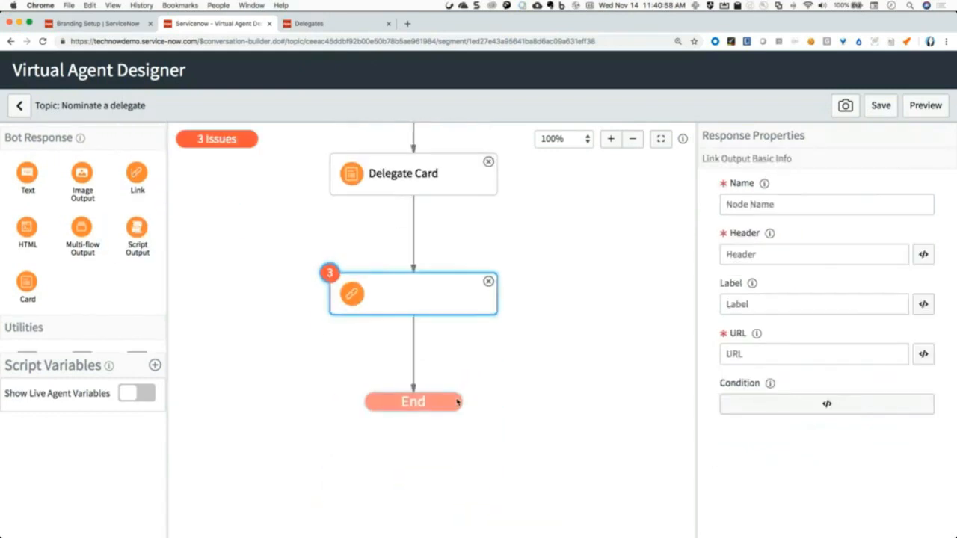
text(Link to record)
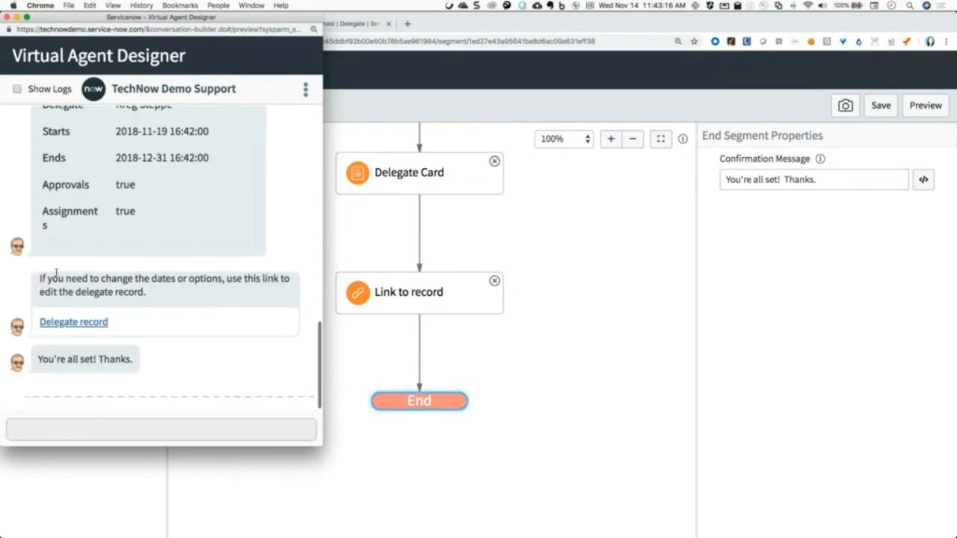
click(419, 293)
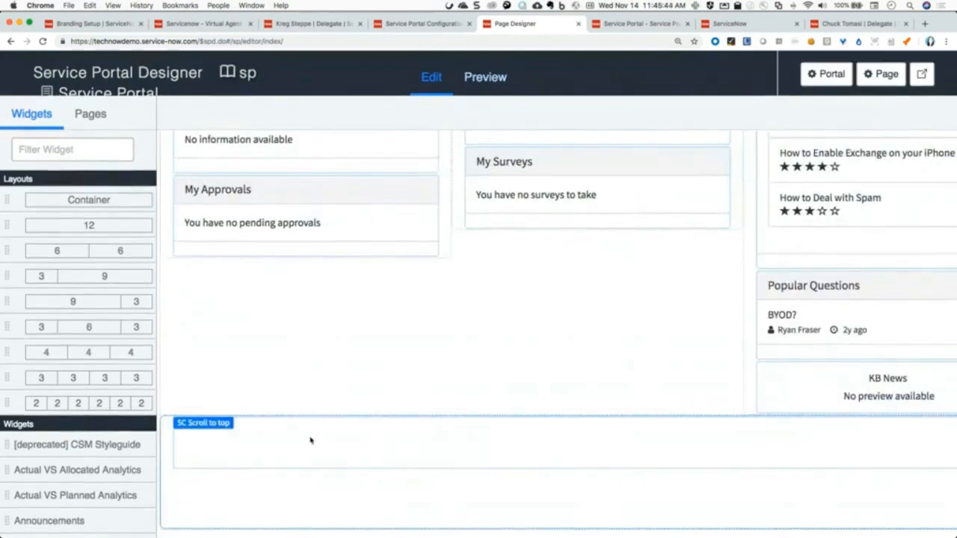
- Drop the SC Scroll to top widget into a container below the existing widgets
click(485, 77)
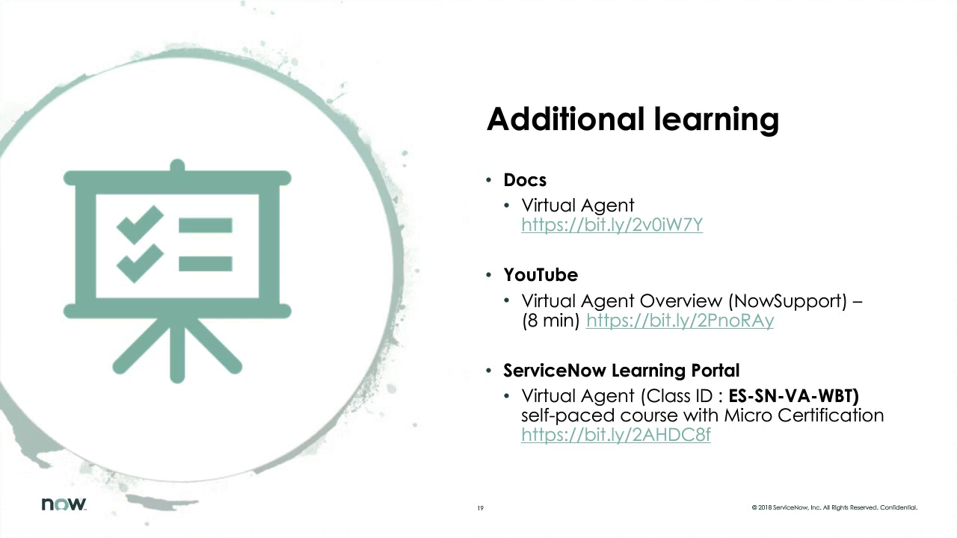
- Advance to slide 19, Additional learning, listing Docs, YouTube and Learning Portal resources
key(right)
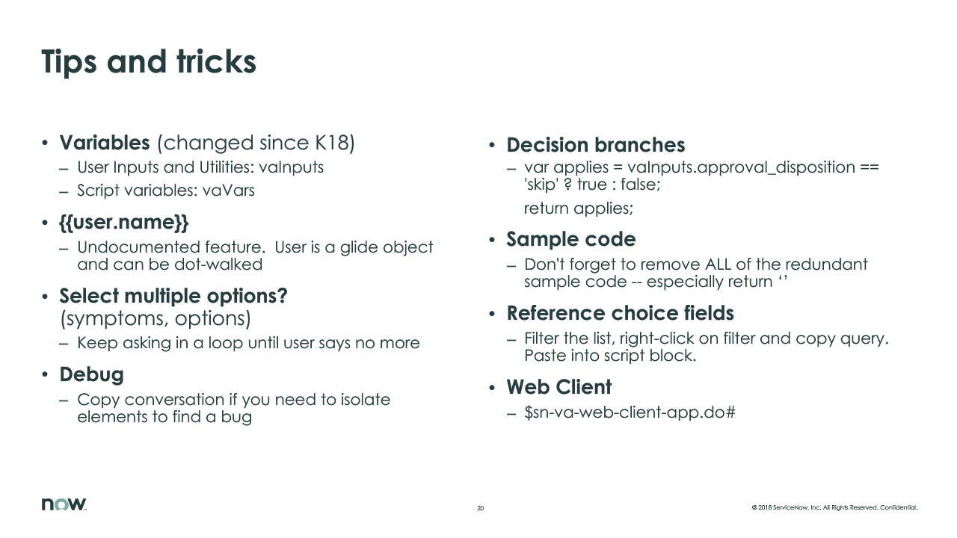
- Advance to slide 21, Reference information, listing ServiceNow docs, community and developer sites
key(Right)
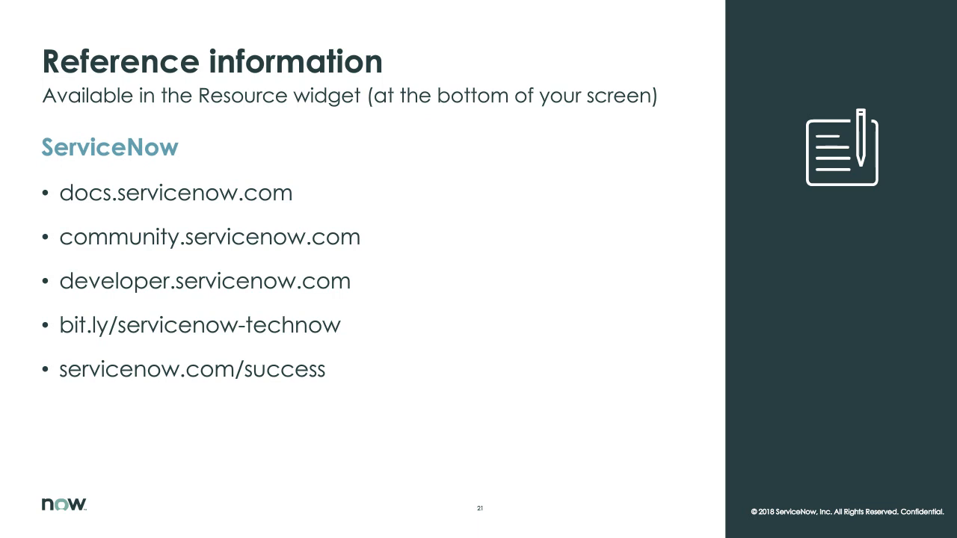